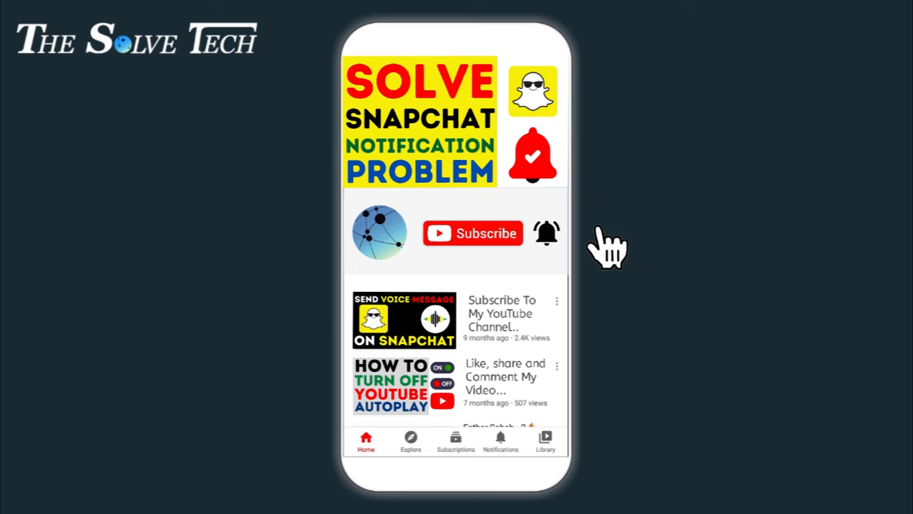
{"action": "mouse_move", "coordinate": [611, 245]}
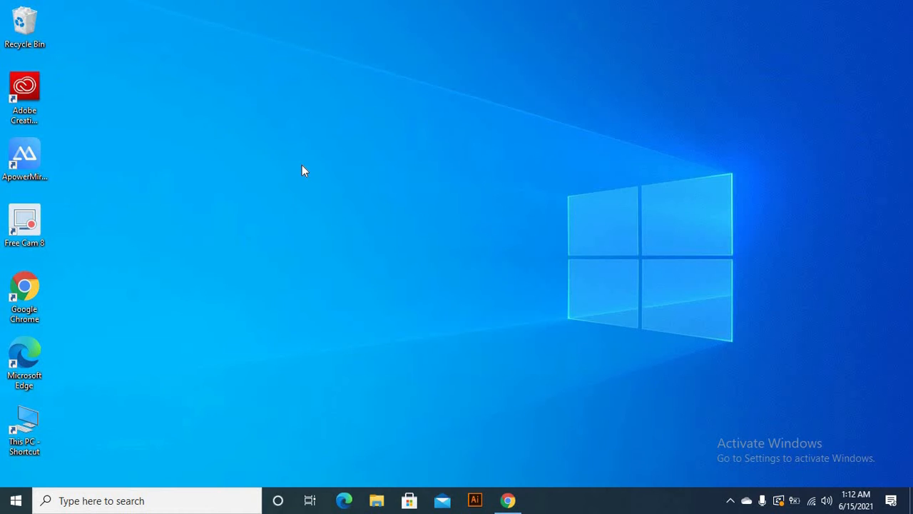
{"action": "mouse_move", "coordinate": [508, 499]}
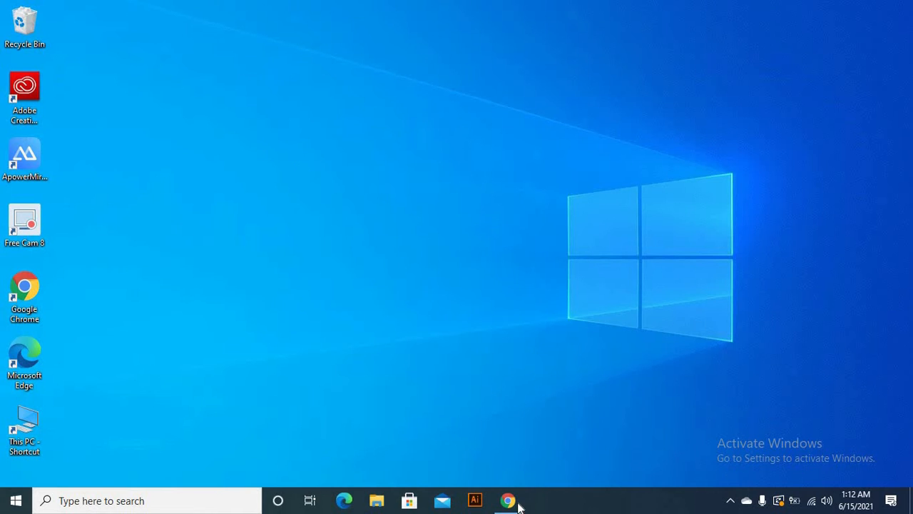
- Launch Google Chrome from the taskbar so it loads the Yahoo homepage
{"action": "left_click", "coordinate": [508, 500]}
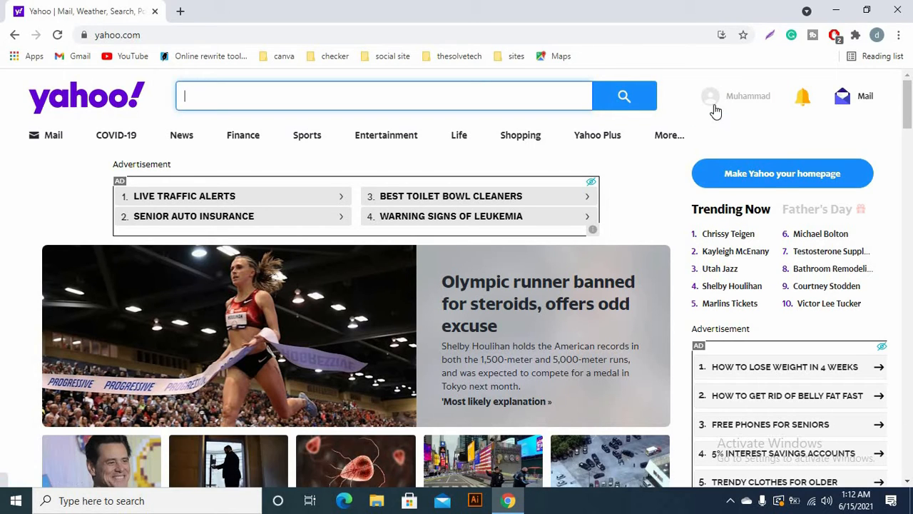
- Go from the profile menu to Personal Info, then choose Account Security in the sidebar
{"action": "left_click", "coordinate": [736, 95]}
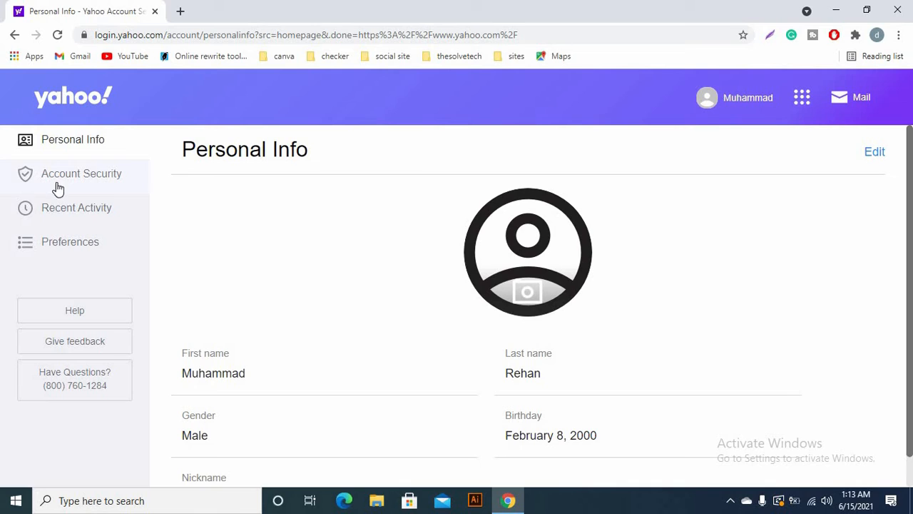
{"action": "mouse_move", "coordinate": [81, 174]}
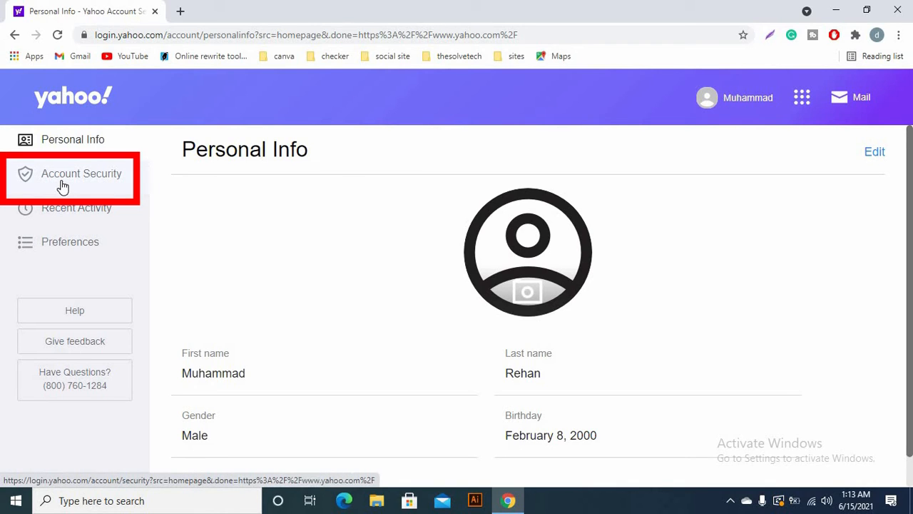
{"action": "left_click", "coordinate": [81, 174]}
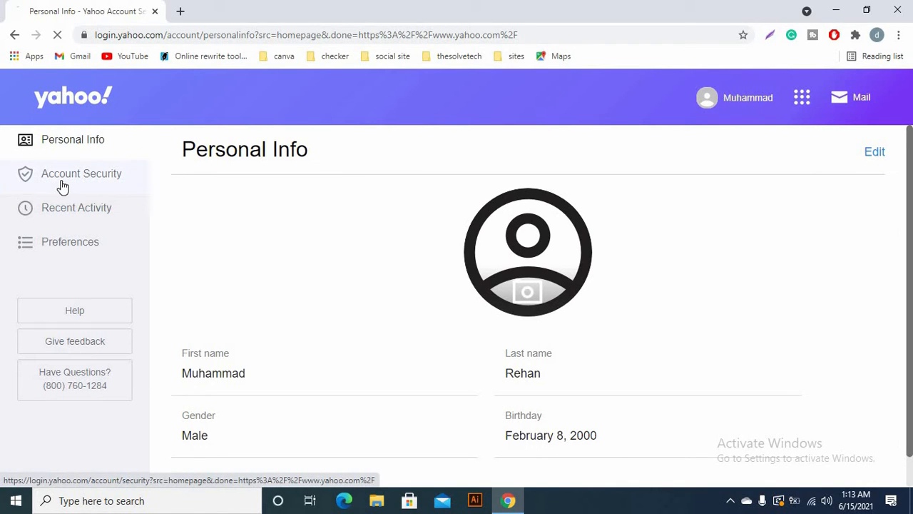
{"action": "left_click", "coordinate": [81, 174]}
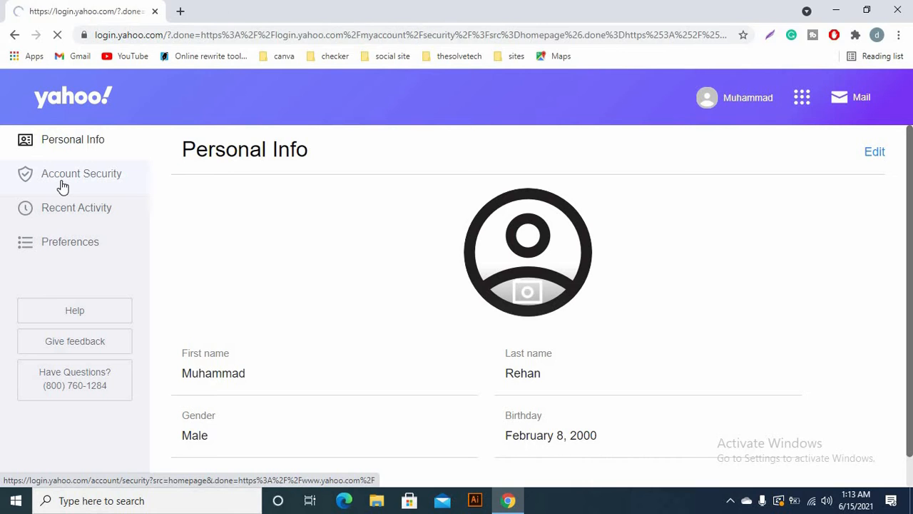
- On the Access & Security page, choose Change password under the Password section
{"action": "left_click", "coordinate": [82, 174]}
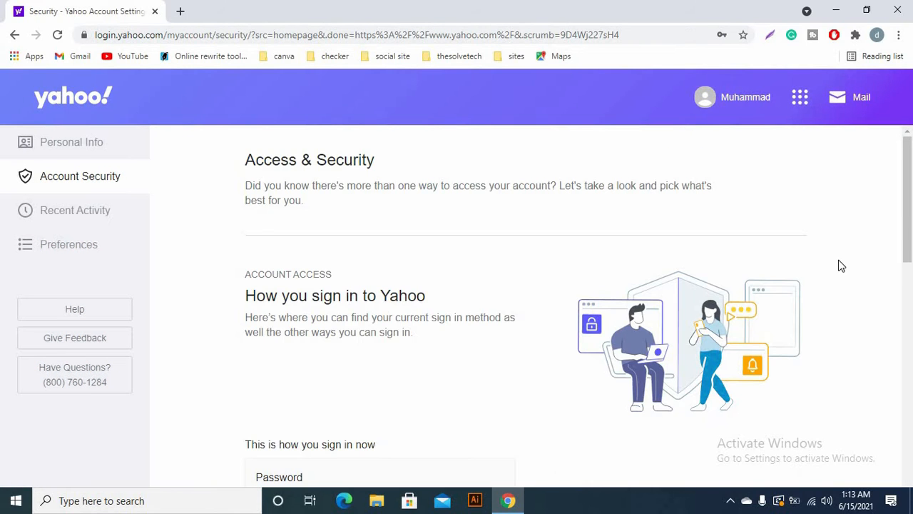
{"action": "scroll", "scroll_direction": "down", "scroll_amount": 3}
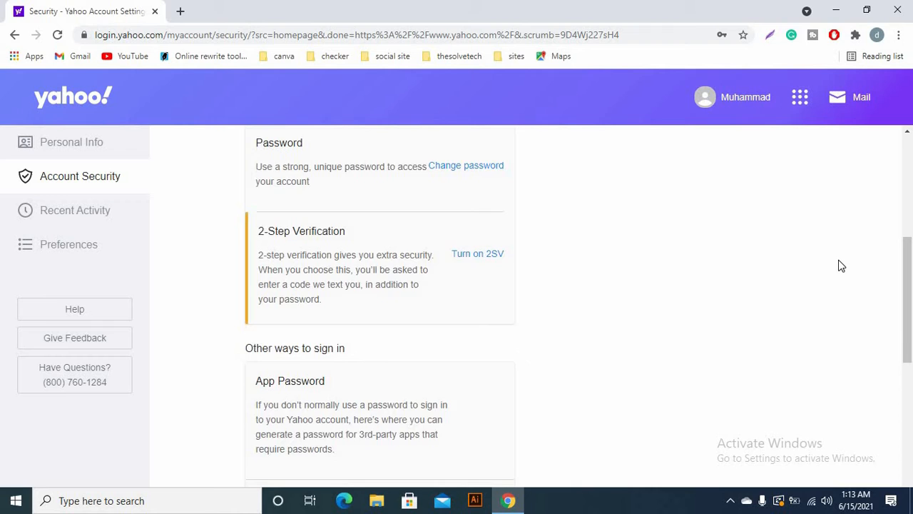
{"action": "scroll", "scroll_direction": "up", "scroll_amount": 3}
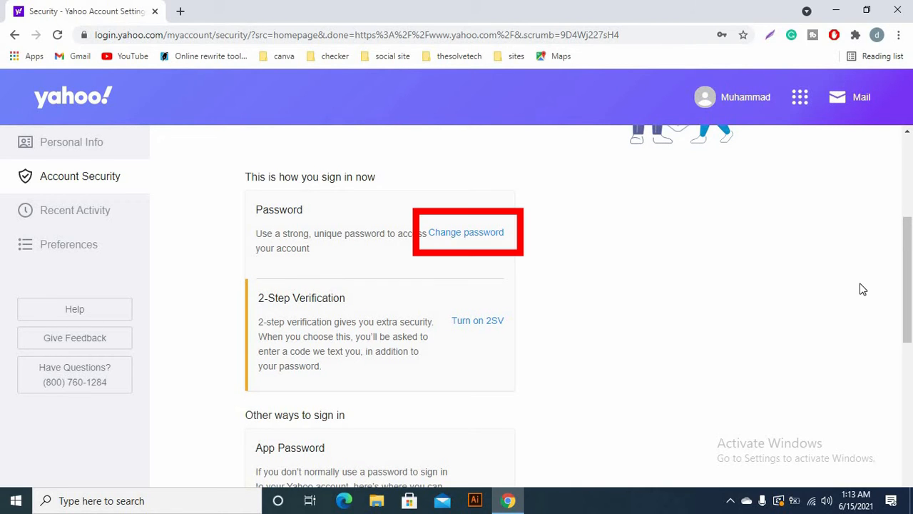
{"action": "mouse_move", "coordinate": [456, 241]}
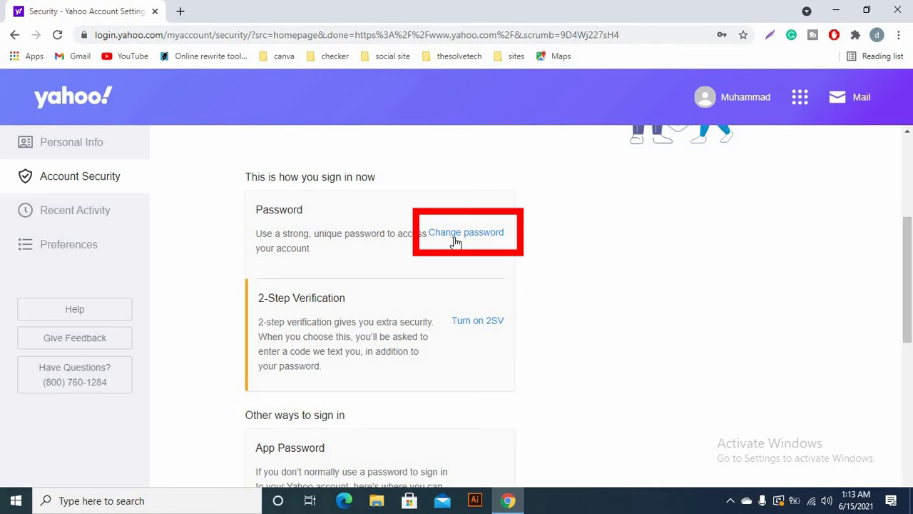
{"action": "left_click", "coordinate": [465, 231]}
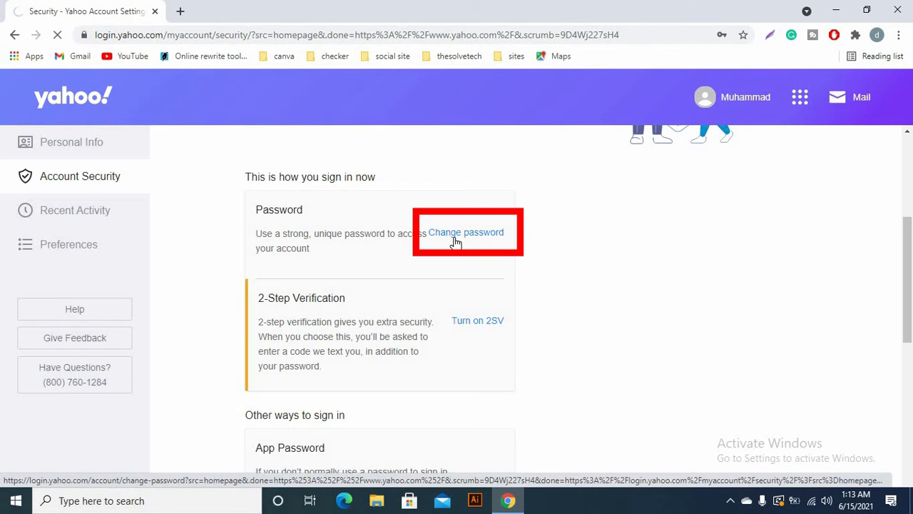
{"action": "left_click", "coordinate": [465, 231]}
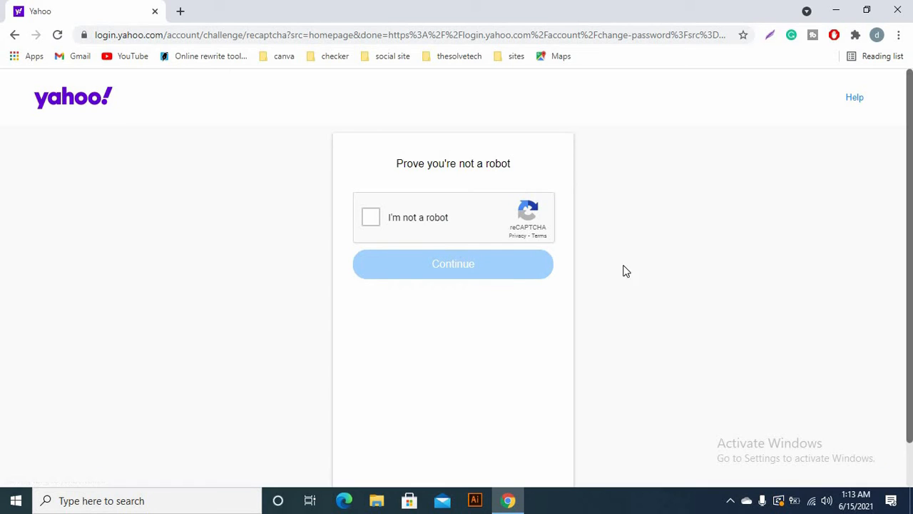
{"action": "mouse_move", "coordinate": [371, 217]}
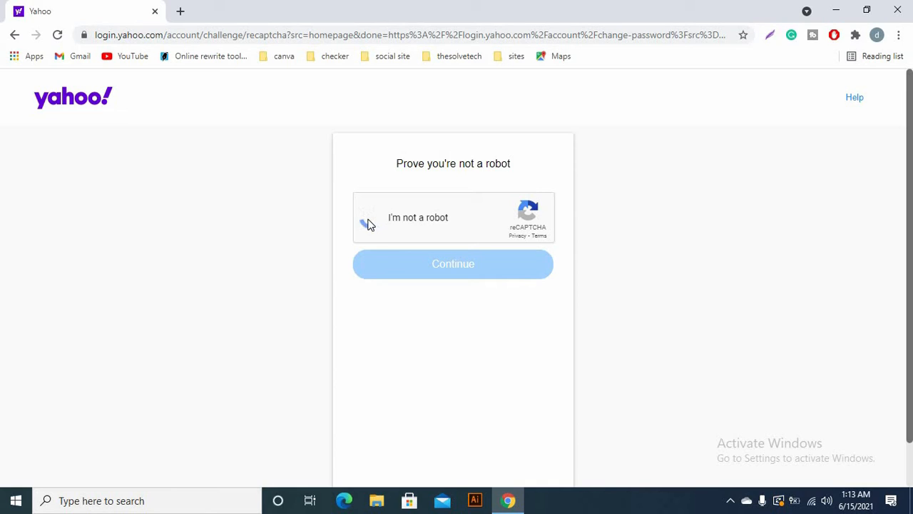
- Tick the I'm not a robot reCAPTCHA, continue, and focus the New password field
{"action": "left_click", "coordinate": [373, 216]}
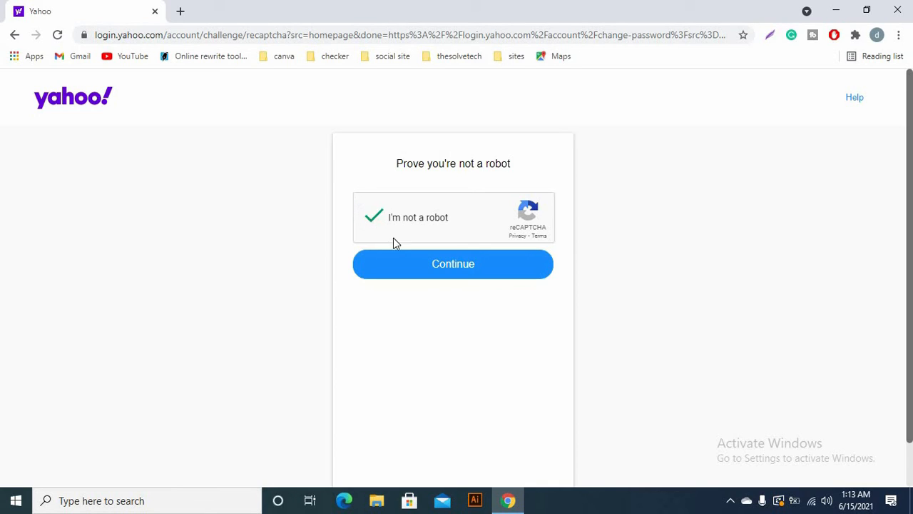
{"action": "left_click", "coordinate": [453, 264]}
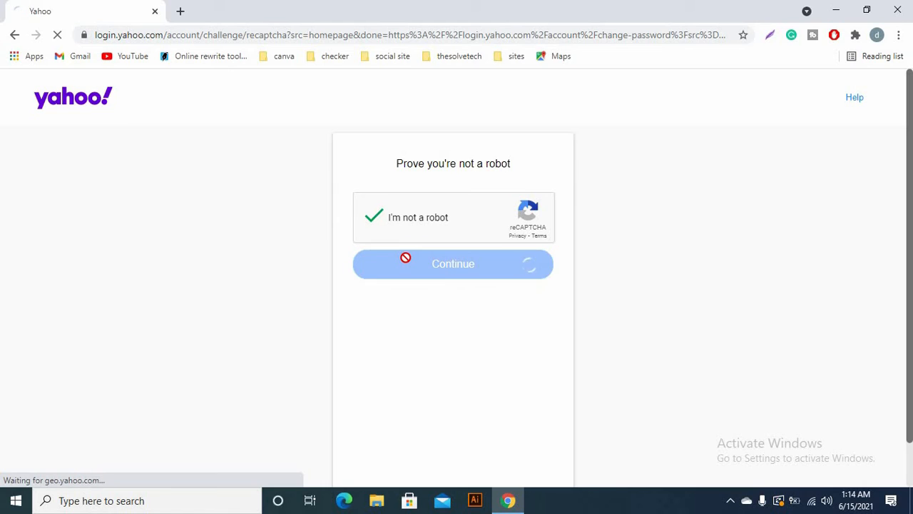
{"action": "left_click", "coordinate": [454, 262]}
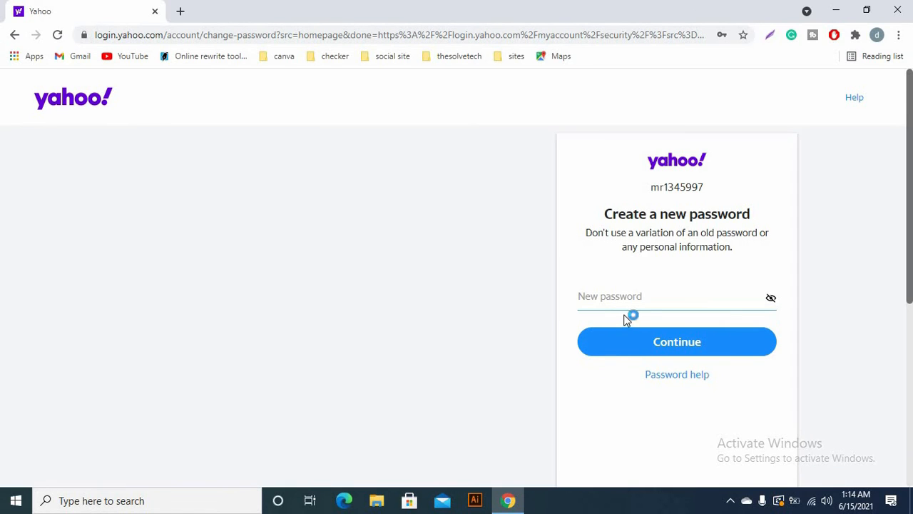
{"action": "mouse_move", "coordinate": [696, 302]}
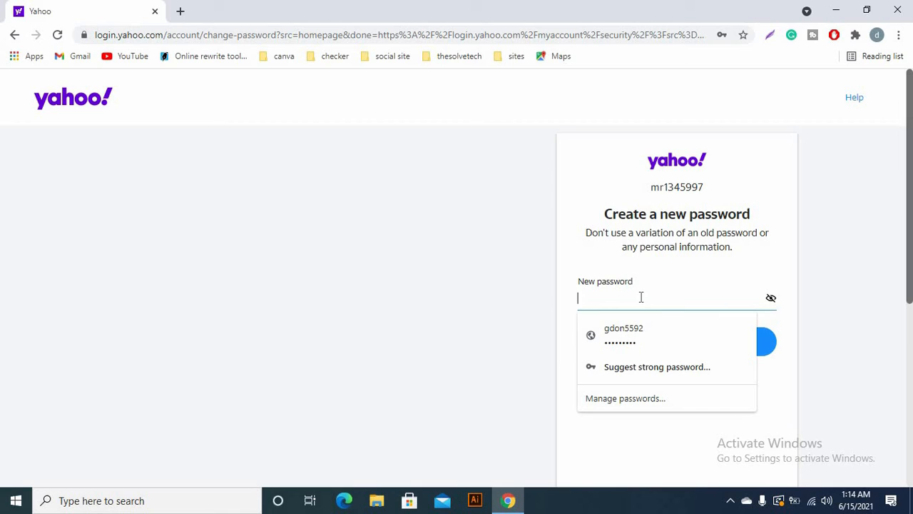
- Enter the new moderate-strength password and submit it with Continue
{"action": "type", "text": "••"}
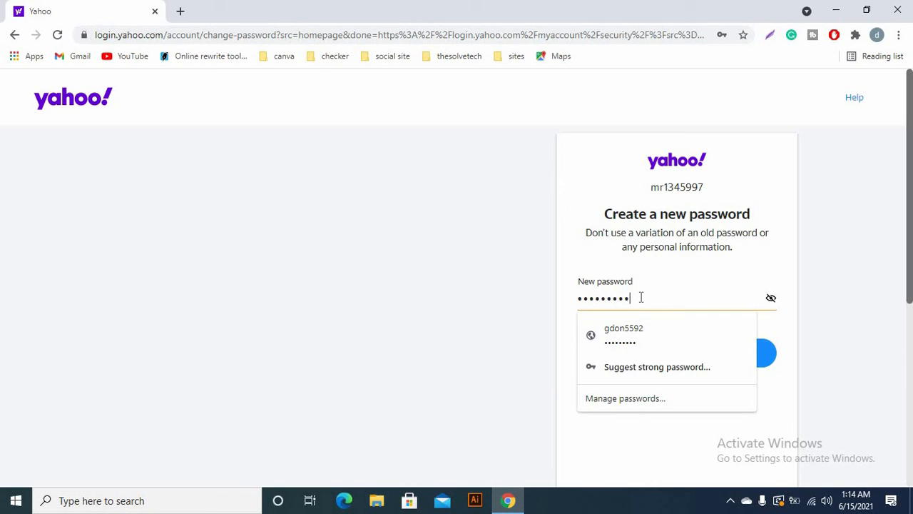
{"action": "type", "text": "•"}
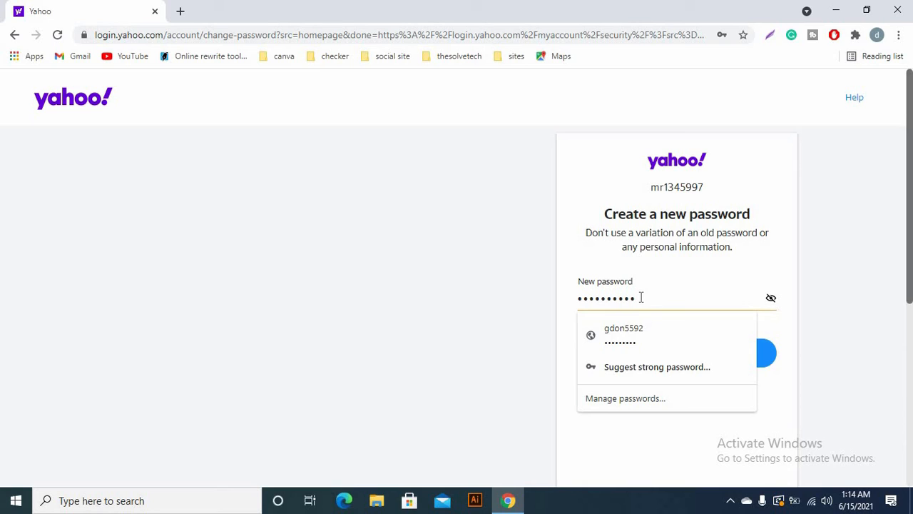
{"action": "mouse_move", "coordinate": [782, 355]}
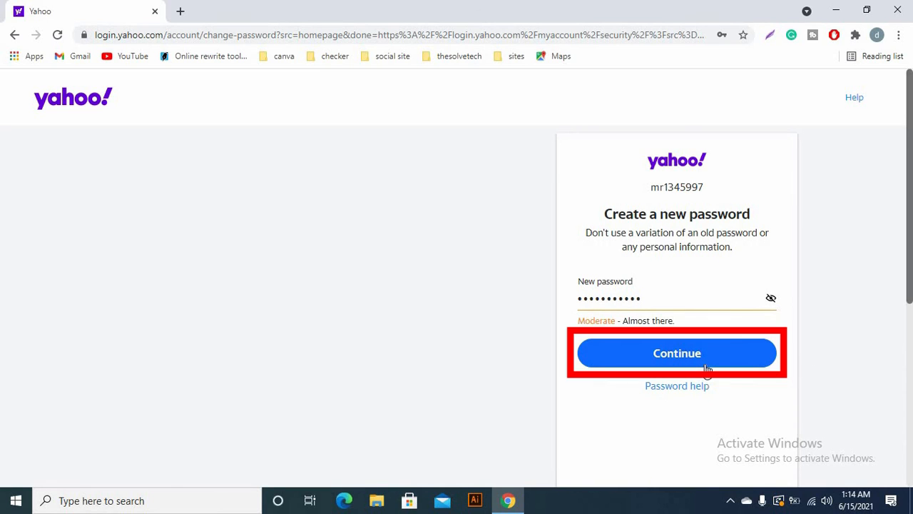
{"action": "left_click", "coordinate": [676, 353]}
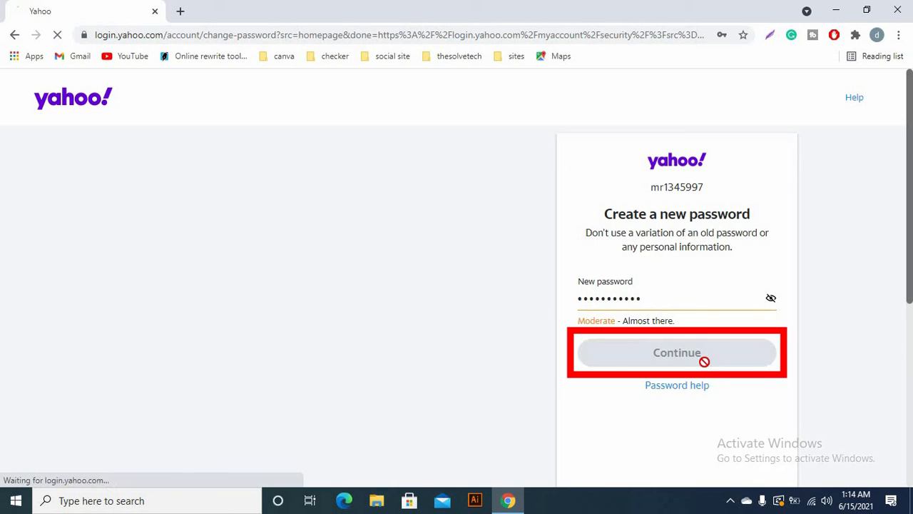
{"action": "left_click", "coordinate": [676, 352]}
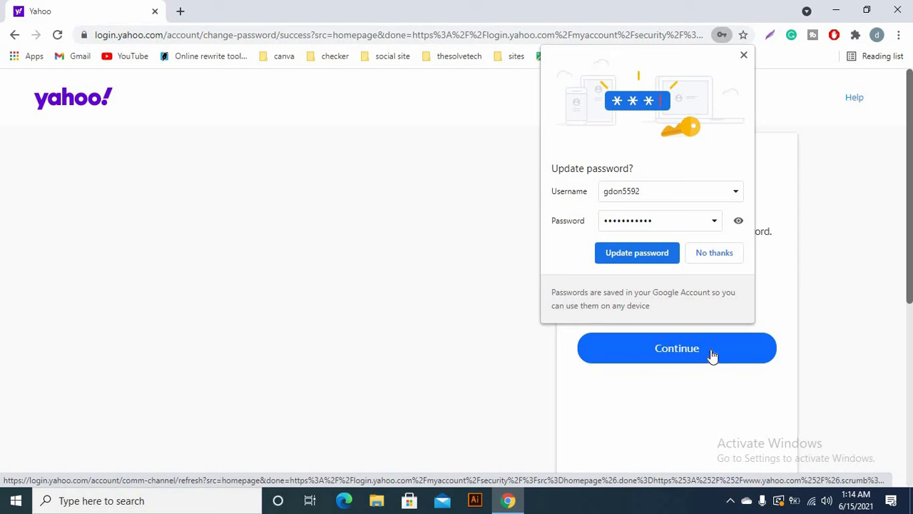
- Dismiss Chrome's Update password popup and continue from Success back to Account Security
{"action": "left_click", "coordinate": [713, 253]}
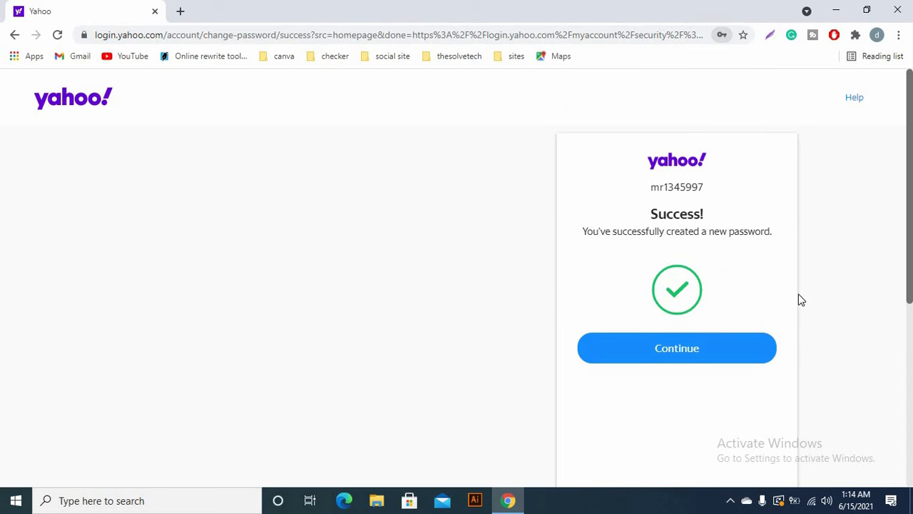
{"action": "mouse_move", "coordinate": [701, 394]}
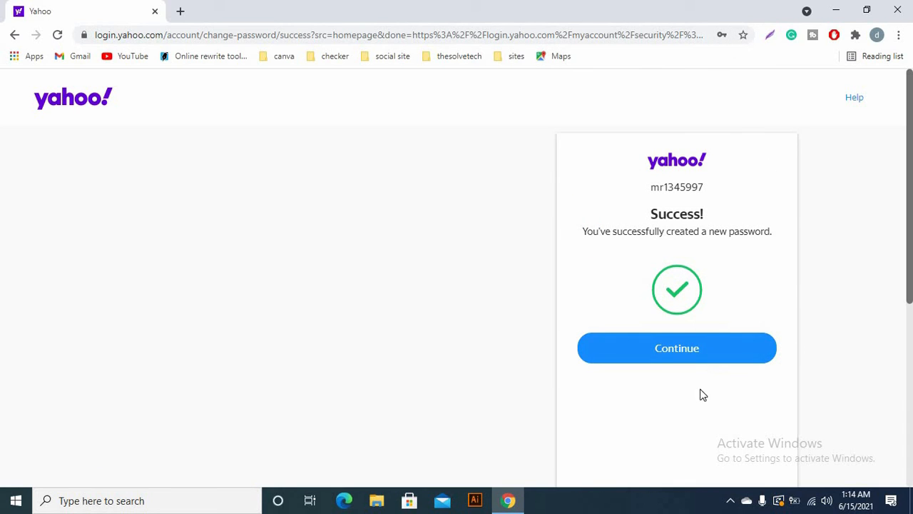
{"action": "left_click", "coordinate": [676, 348]}
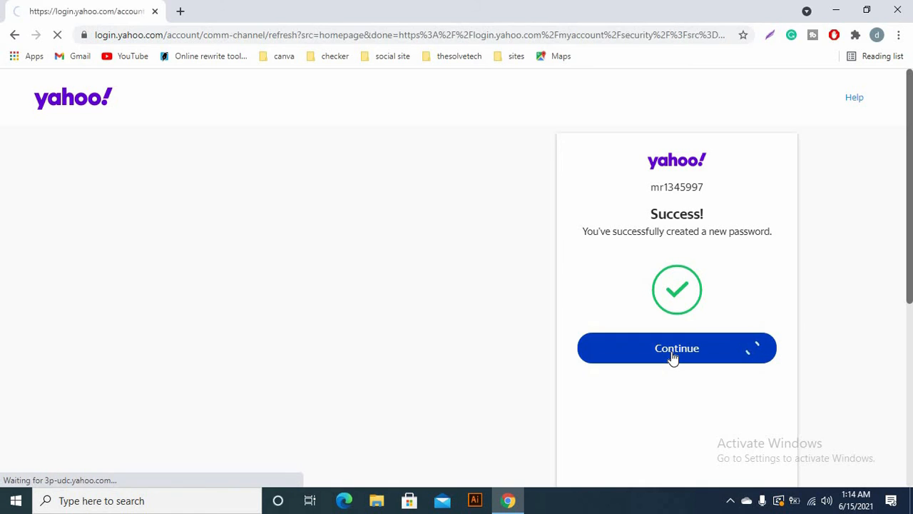
{"action": "left_click", "coordinate": [676, 348]}
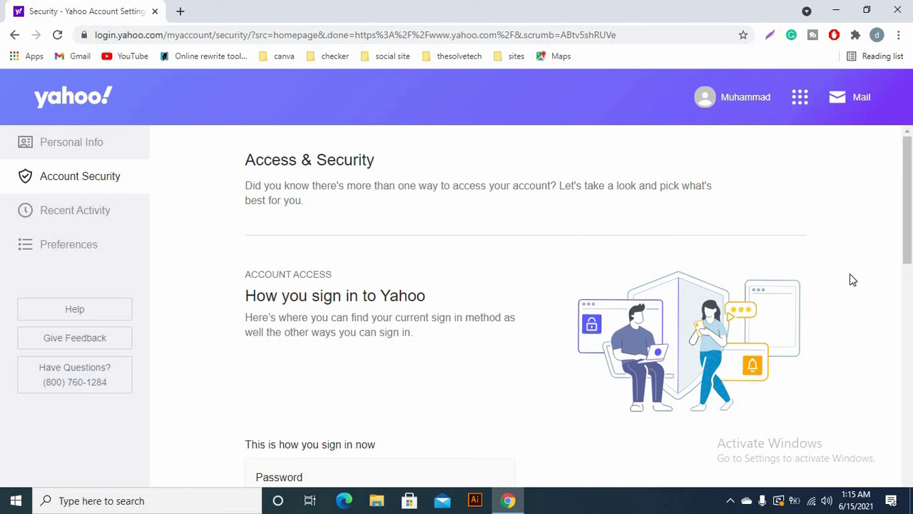